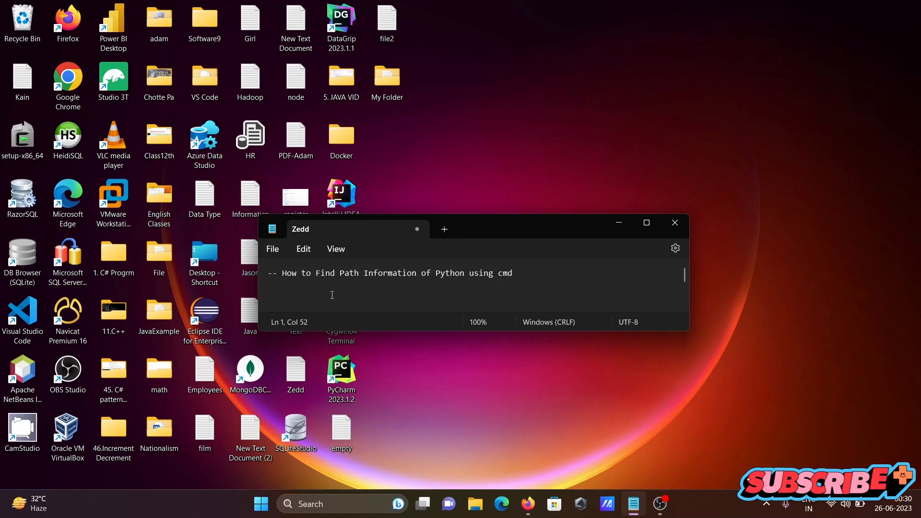
mouse_move(407, 283)
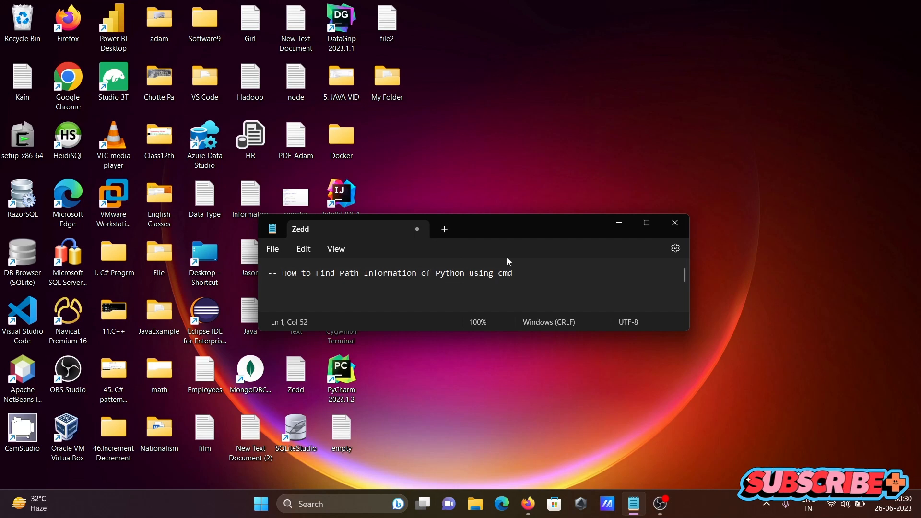
Step: Minimize the Notepad notes to clear the desktop
left_click(676, 222)
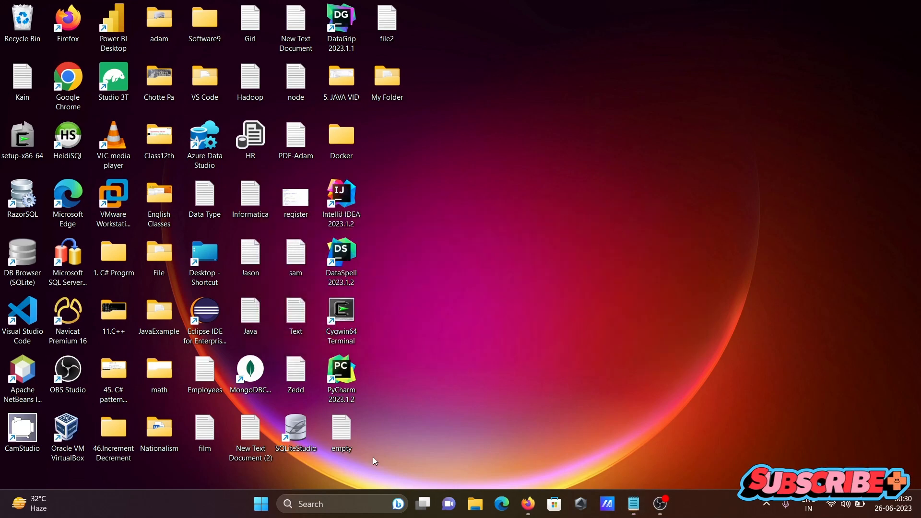
Step: Search 'cmd' from the taskbar and launch Command Prompt
type("cm")
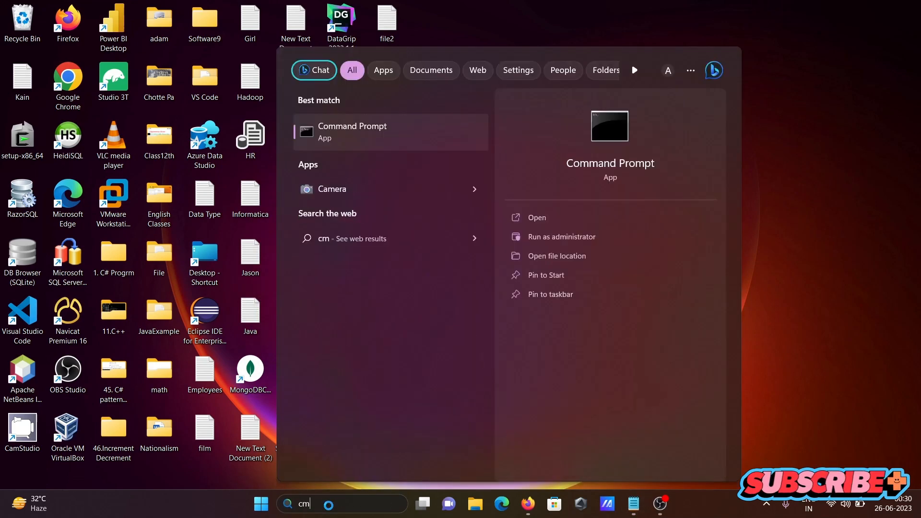
type("d")
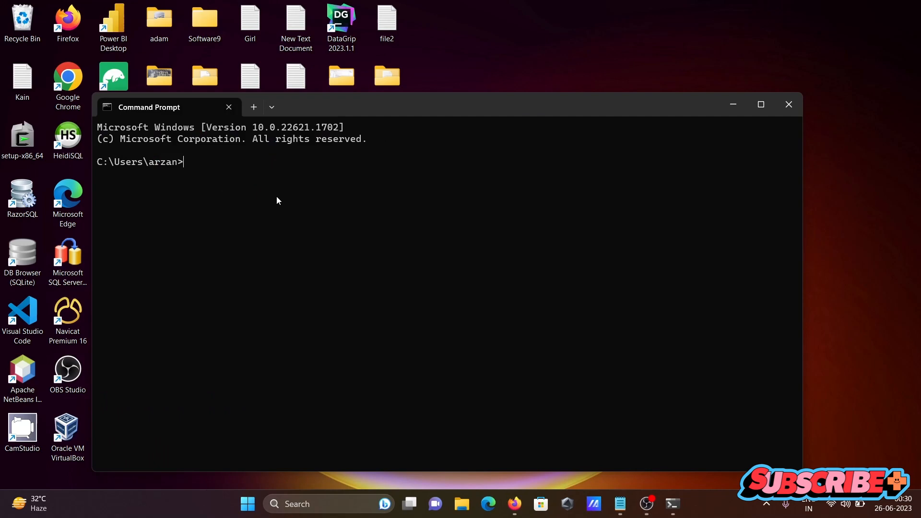
Step: Run 'path' to print the PATH environment variable
type("path")
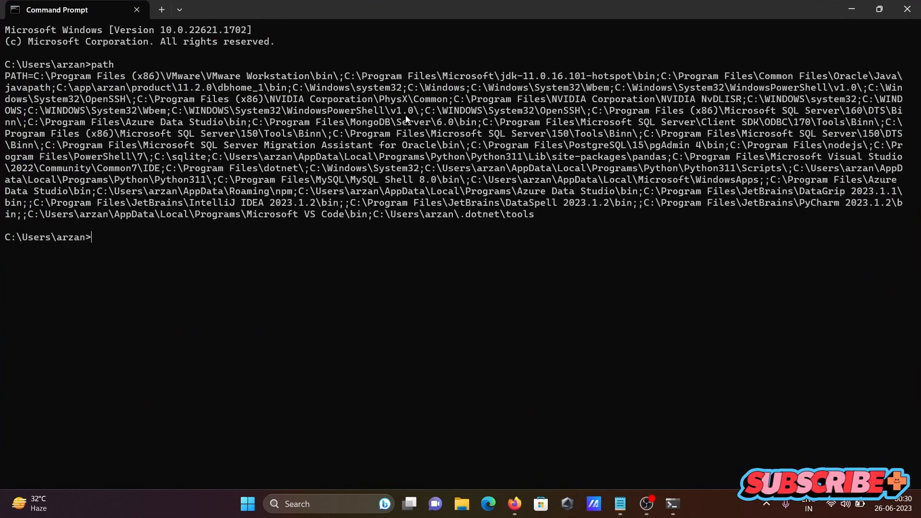
mouse_move(704, 226)
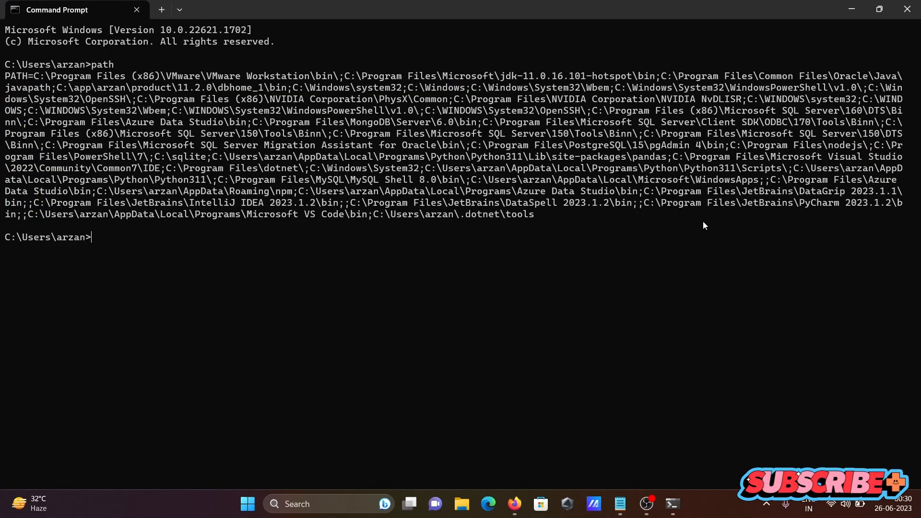
mouse_move(352, 206)
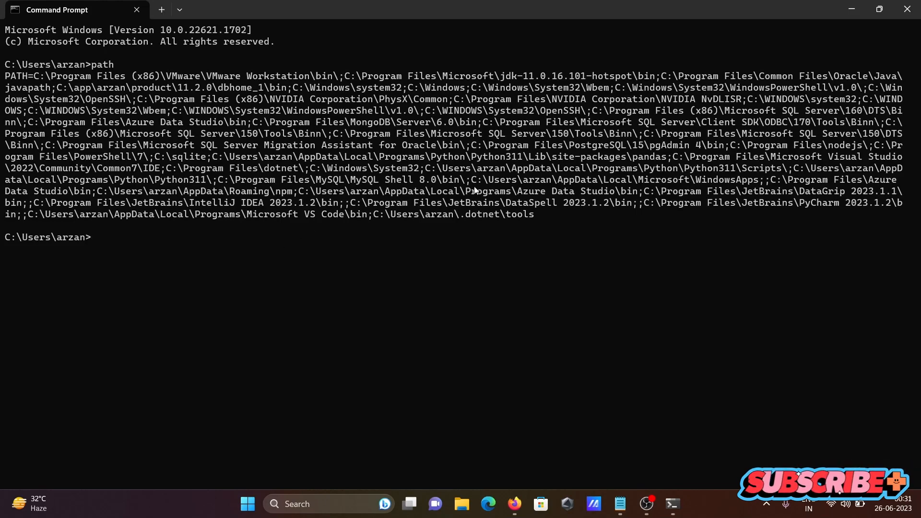
mouse_move(330, 261)
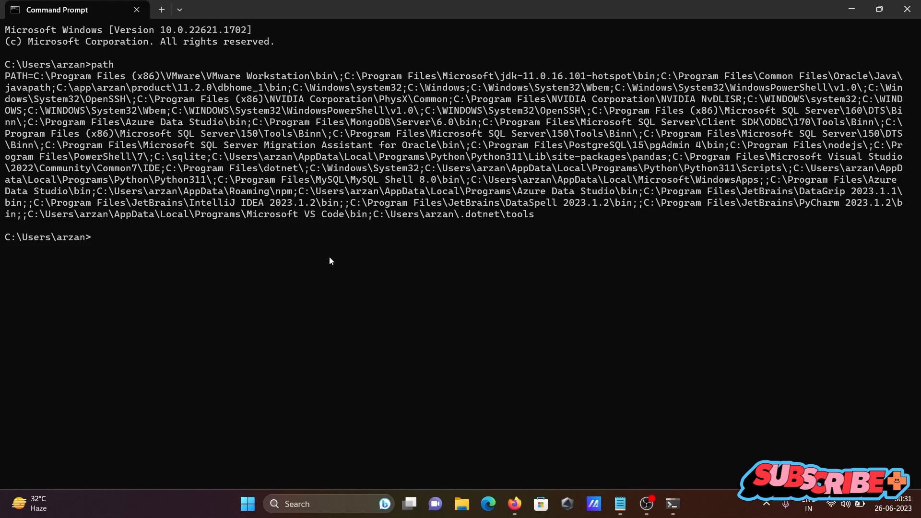
mouse_move(391, 182)
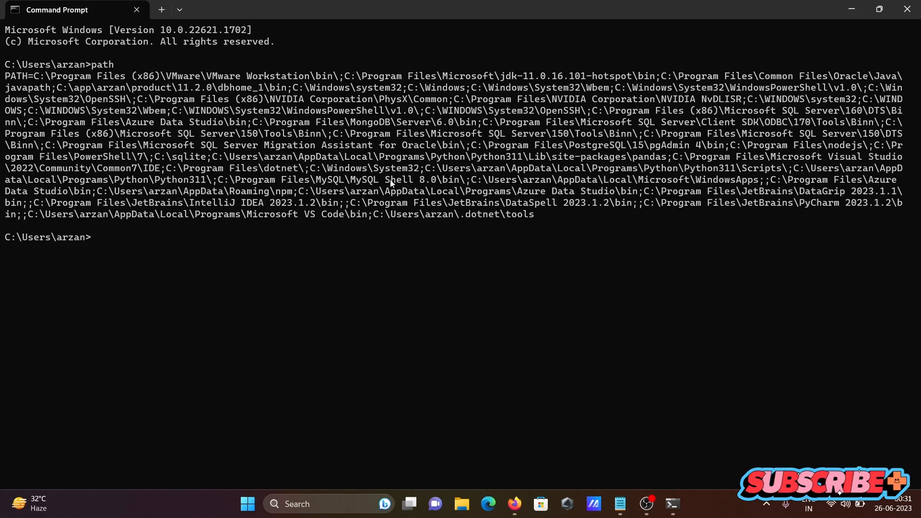
mouse_move(176, 233)
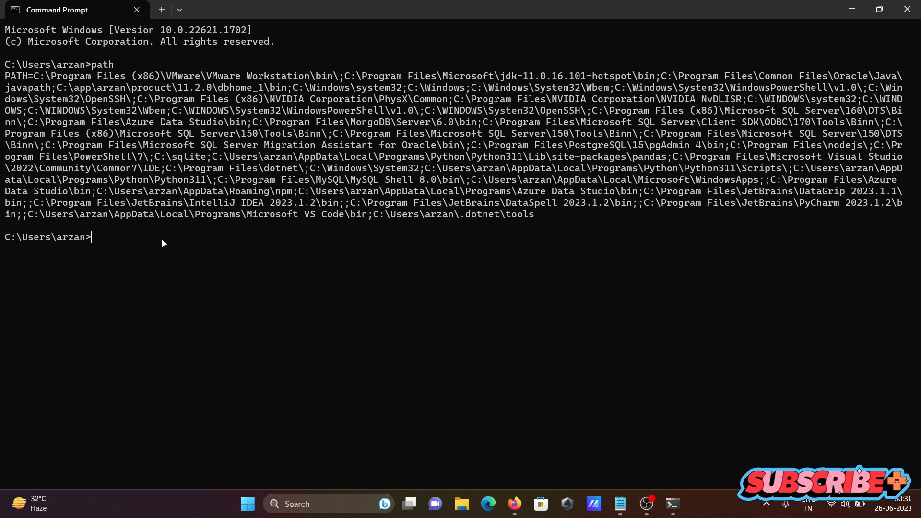
Step: Run 'where python', which lists two python.exe locations
type("wherre")
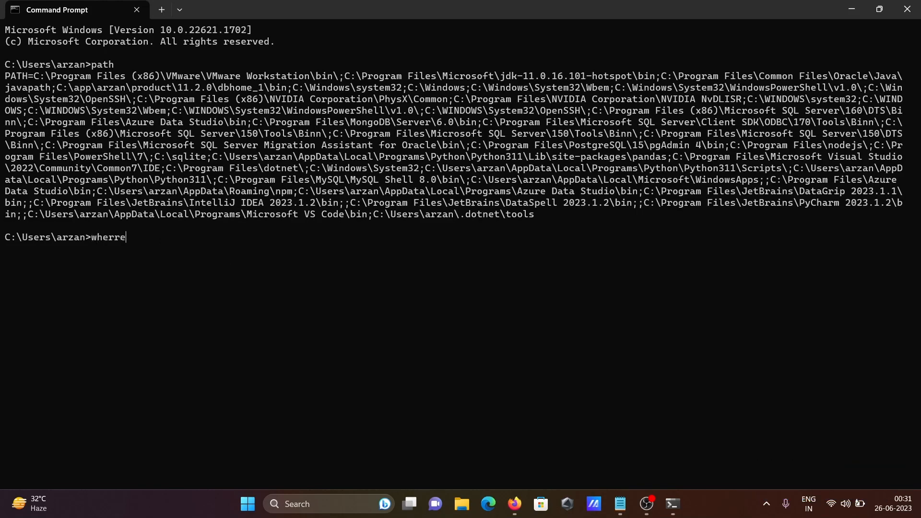
key("Backspace")
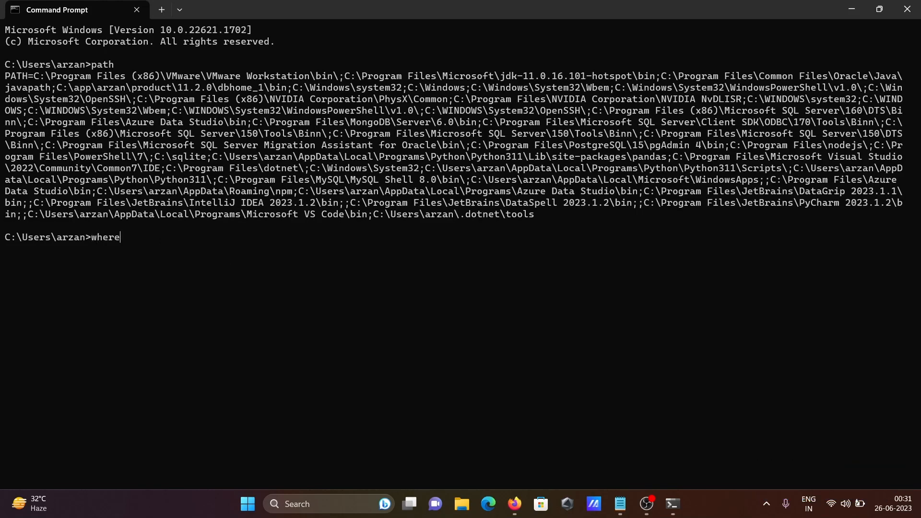
type("pyth")
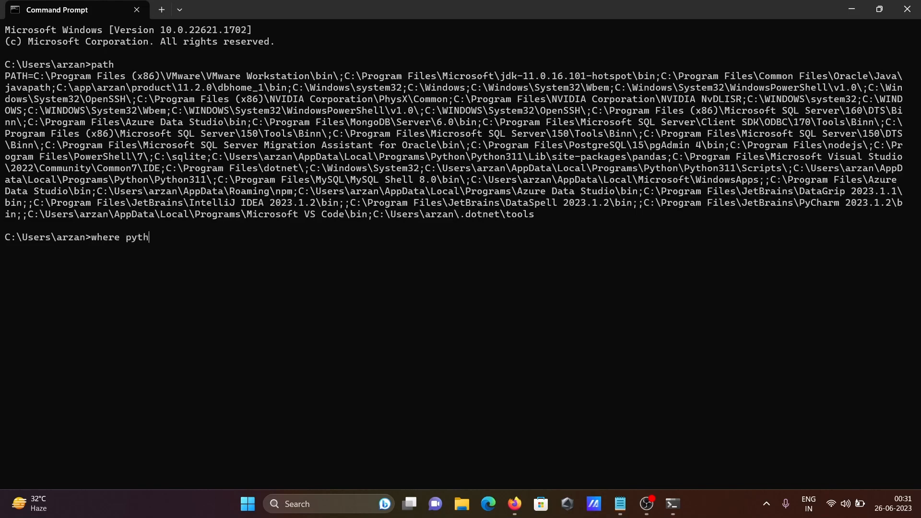
key("Enter")
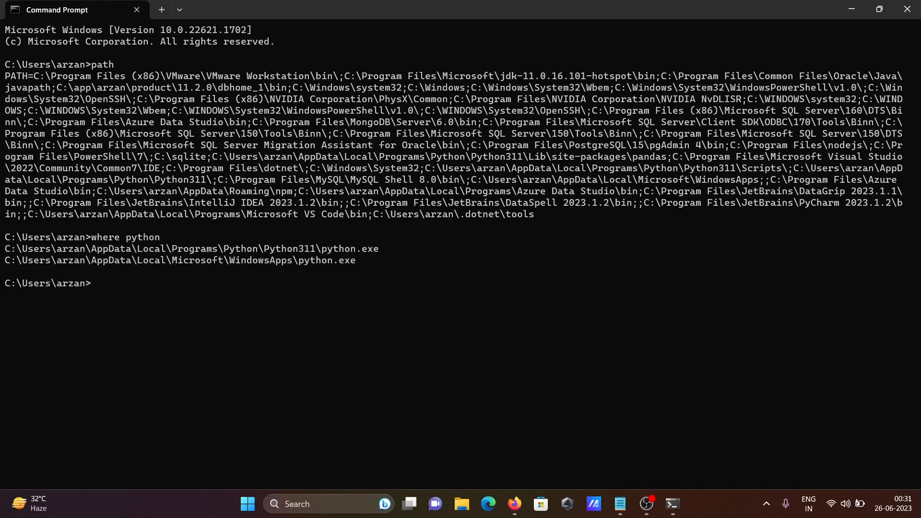
mouse_move(132, 239)
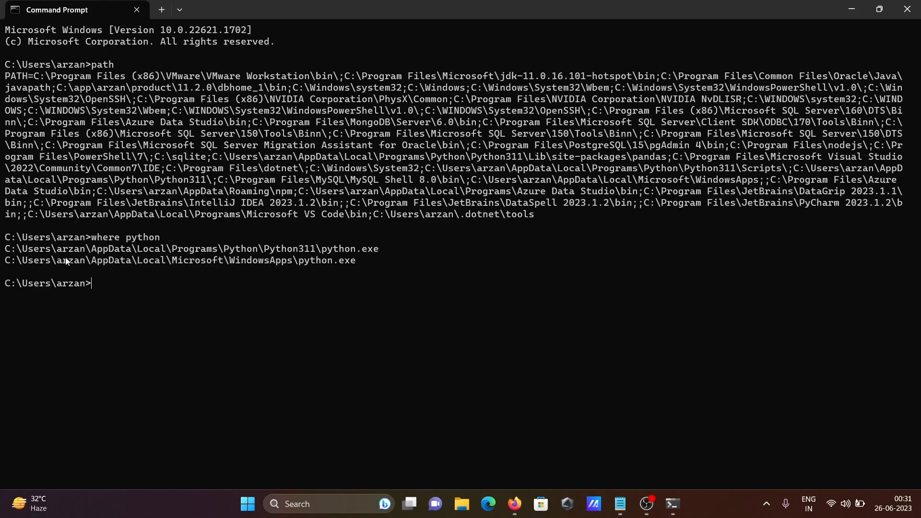
mouse_move(382, 254)
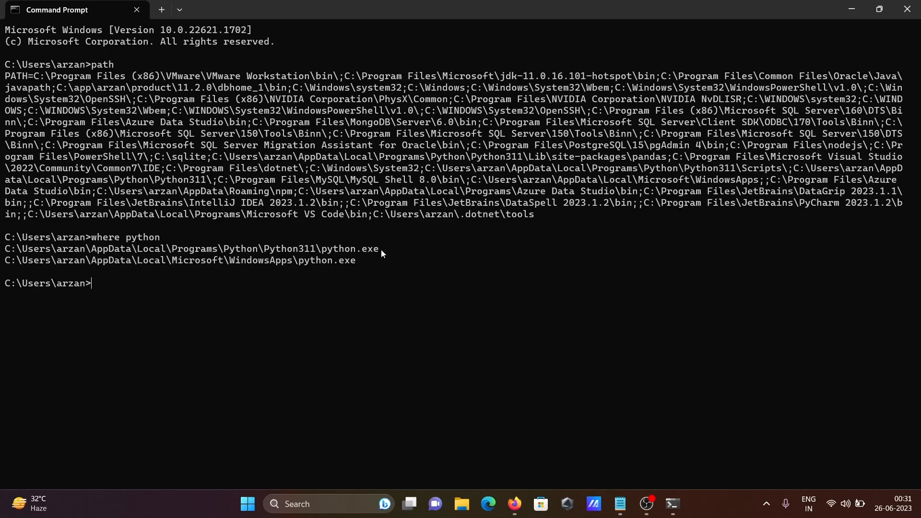
mouse_move(359, 256)
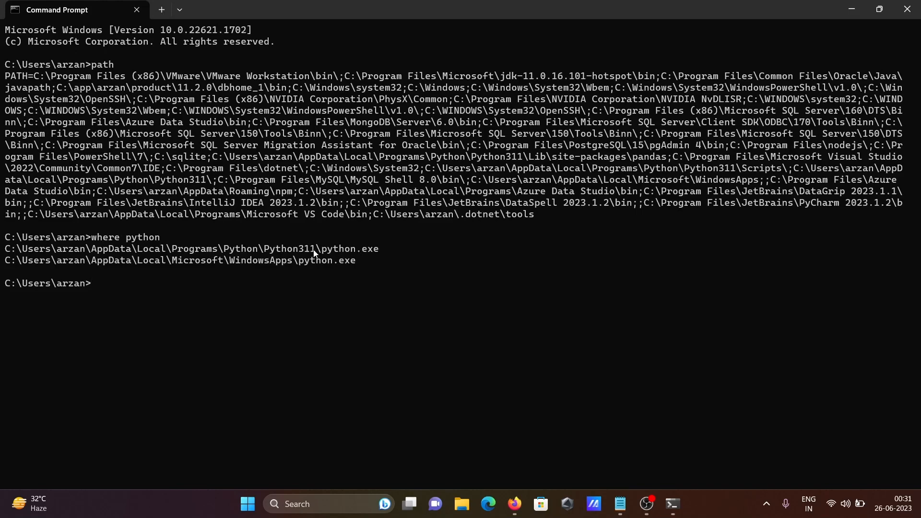
mouse_move(146, 274)
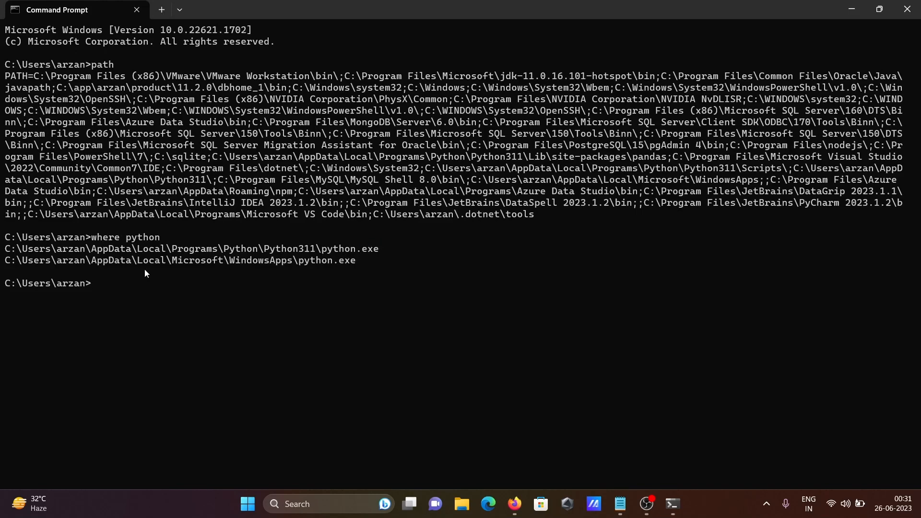
mouse_move(344, 264)
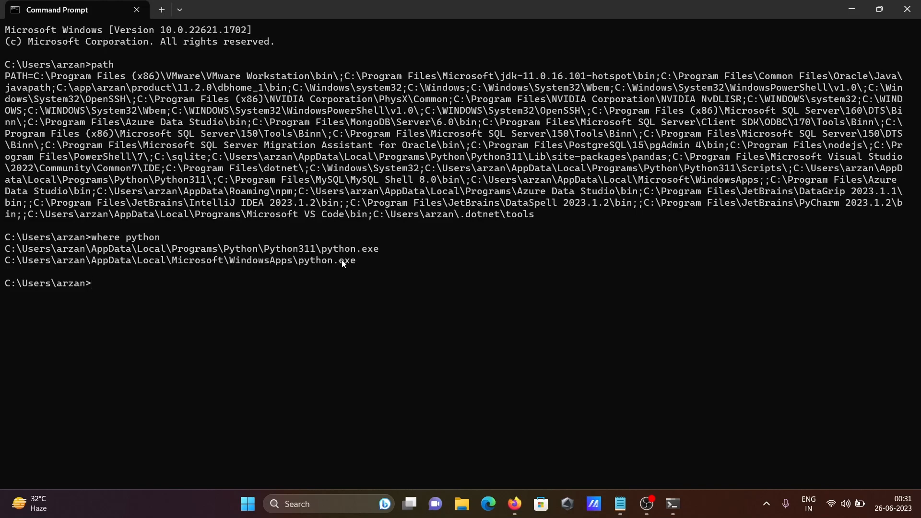
mouse_move(104, 282)
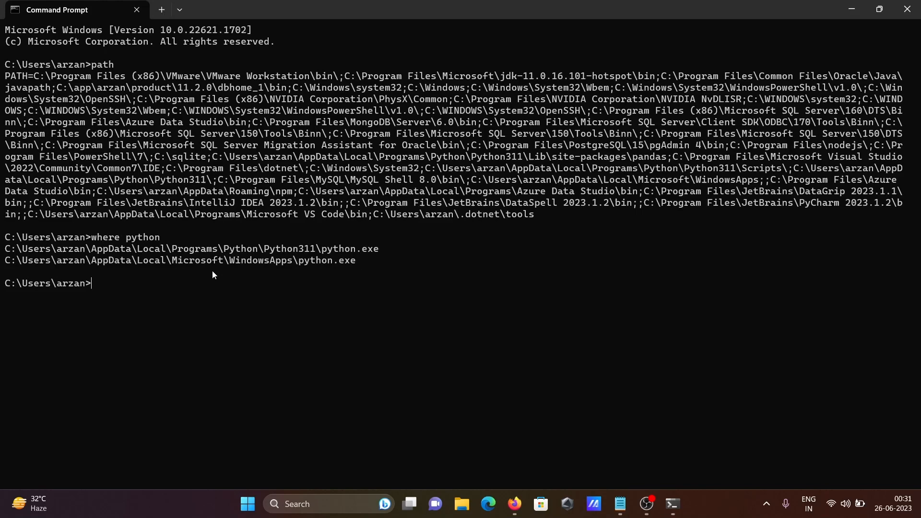
mouse_move(178, 254)
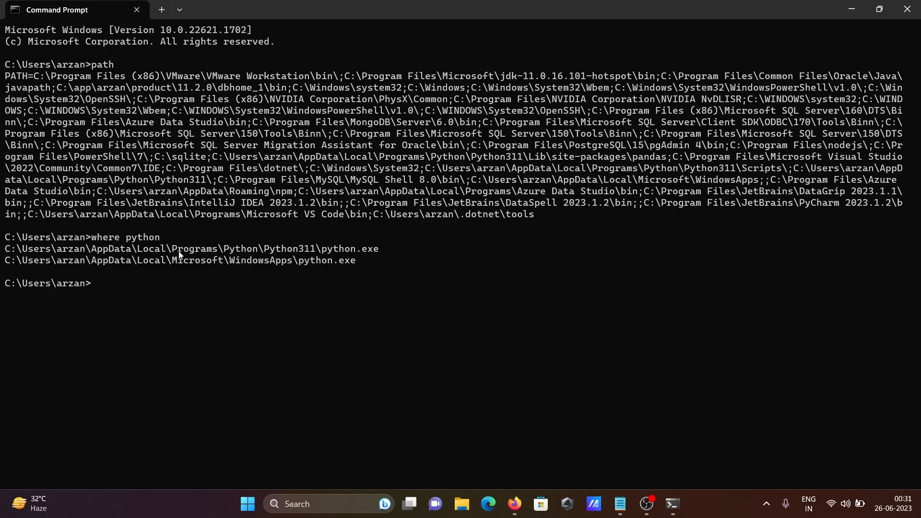
mouse_move(143, 280)
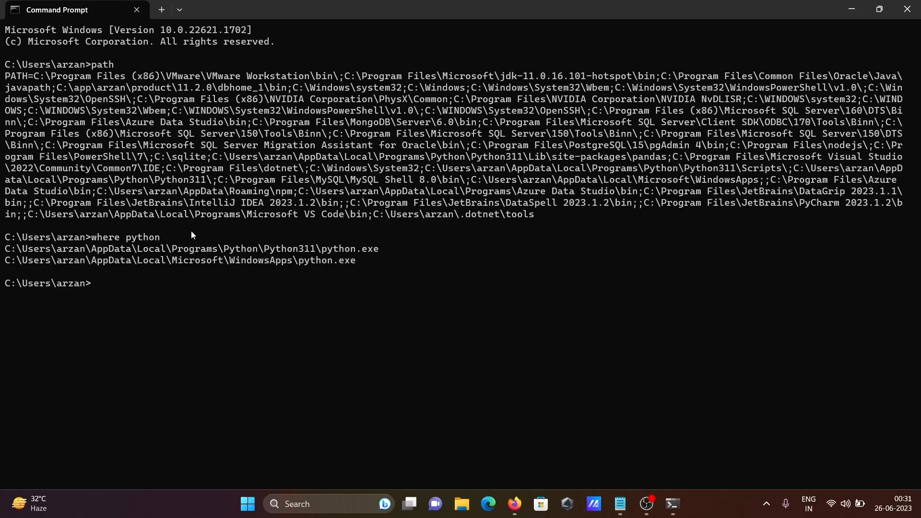
mouse_move(599, 494)
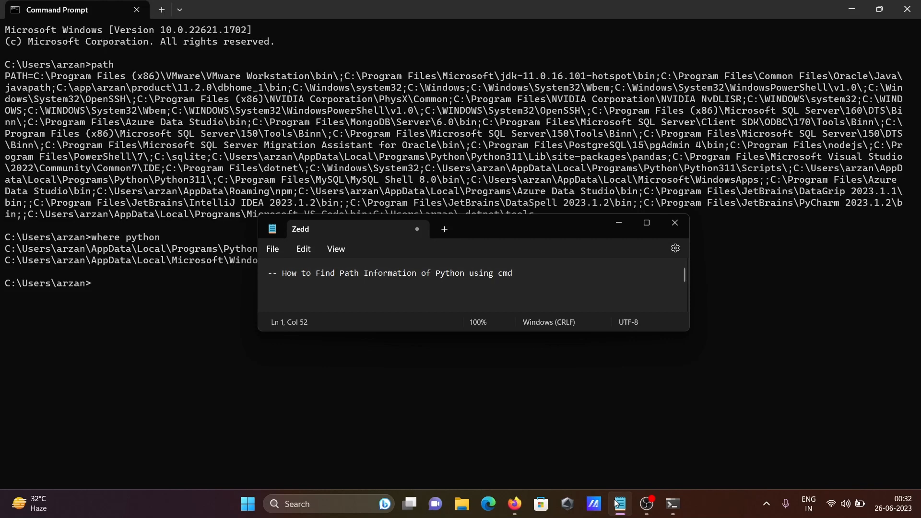
mouse_move(661, 261)
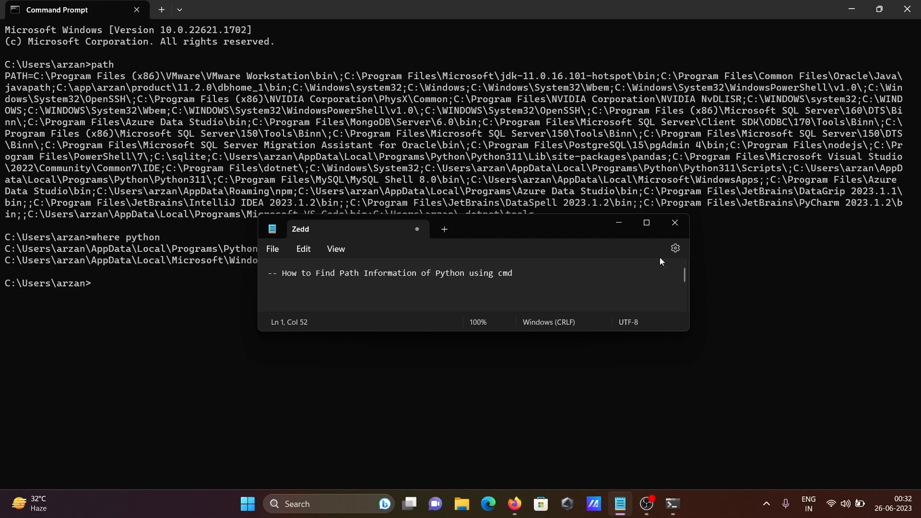